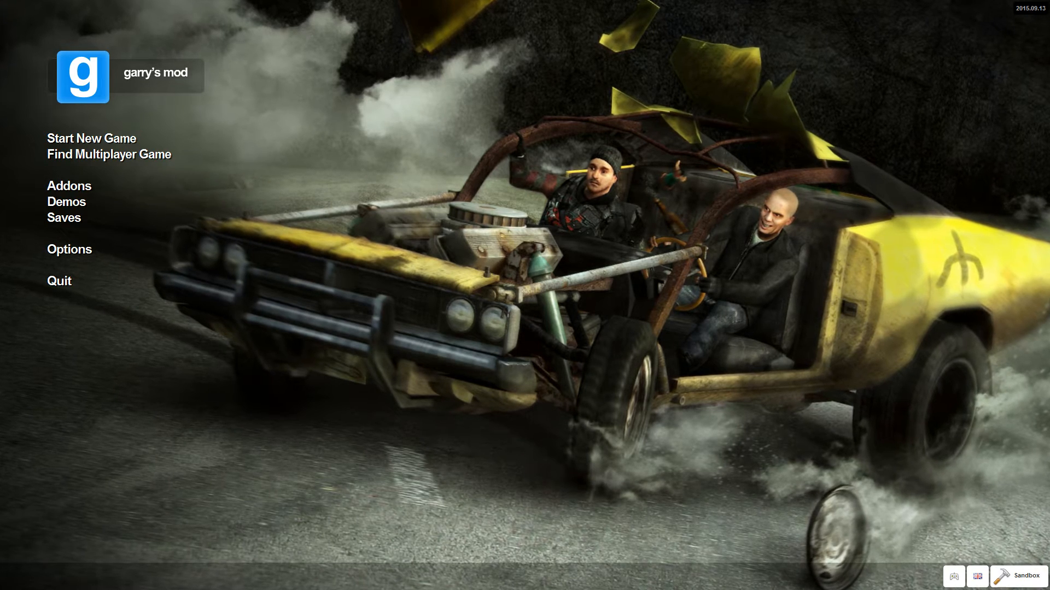
Tick Enable developer console under Options > Keyboard > Advanced and confirm with OK.
{"action": "left_click", "coordinate": [69, 249]}
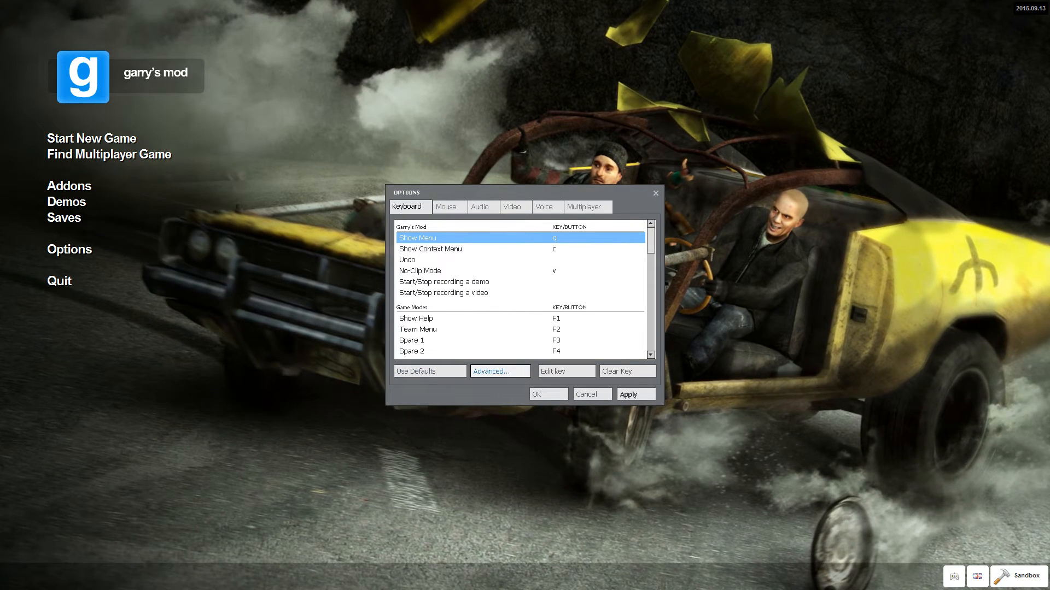
{"action": "left_click", "coordinate": [499, 370]}
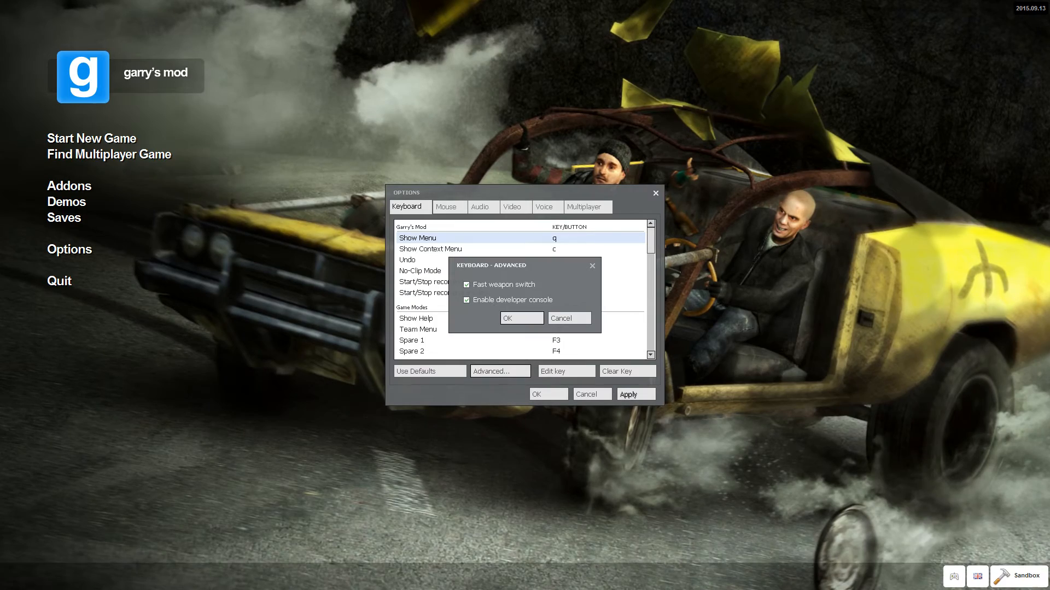
{"action": "left_click", "coordinate": [521, 318]}
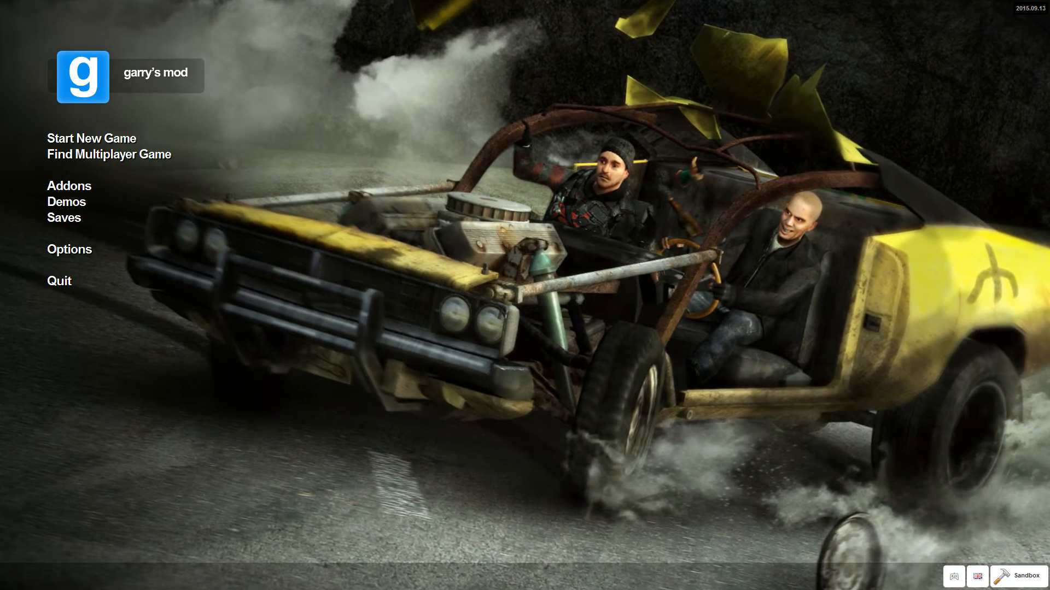
Open the console with ~ and submit fps_max 60.
{"action": "key", "text": "`"}
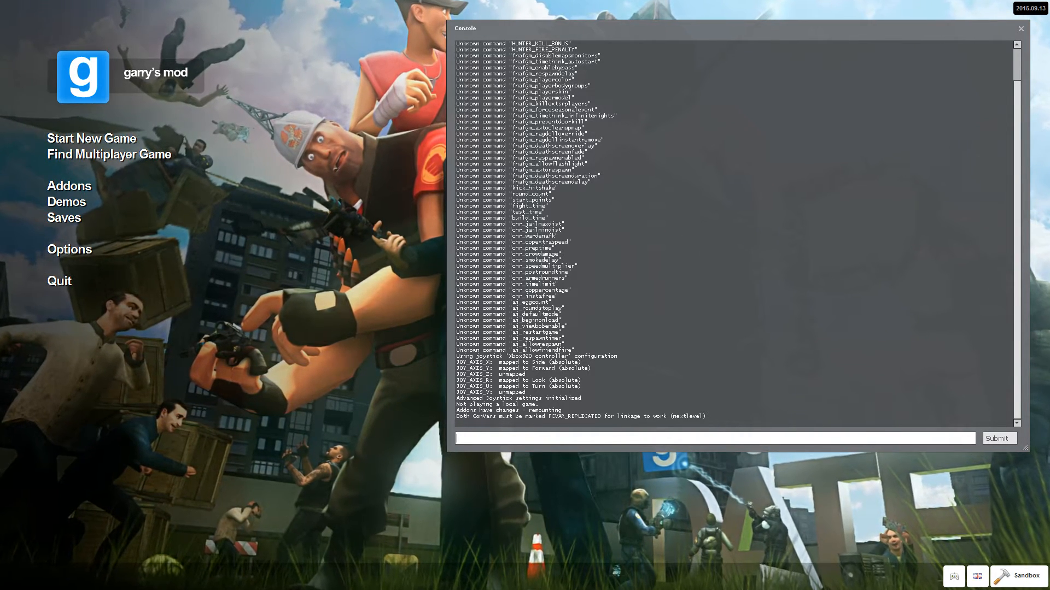
{"action": "type", "text": "fpsd"}
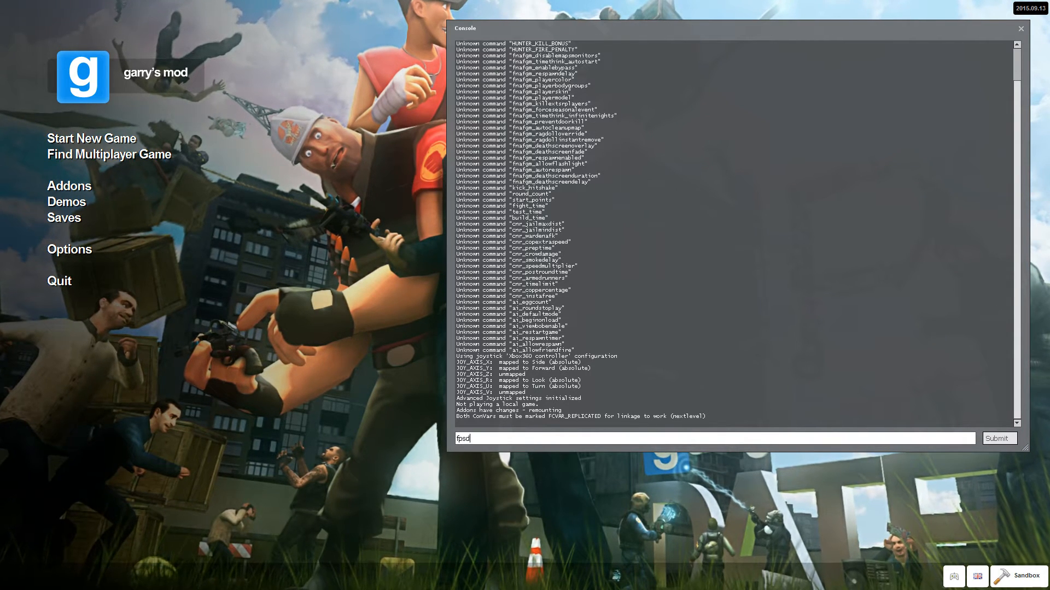
{"action": "type", "text": "fps_max"}
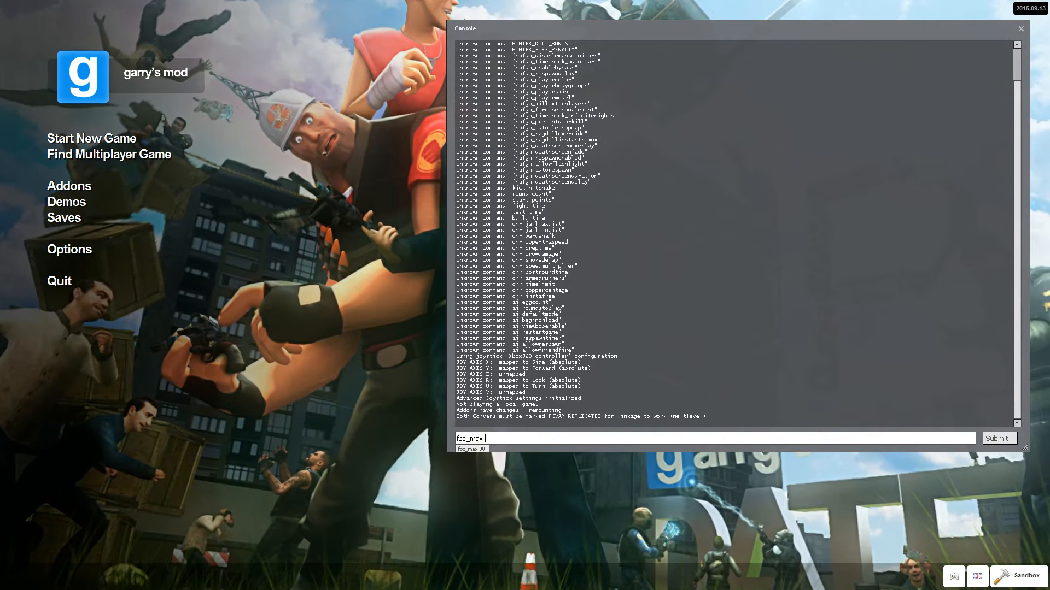
{"action": "type", "text": "60"}
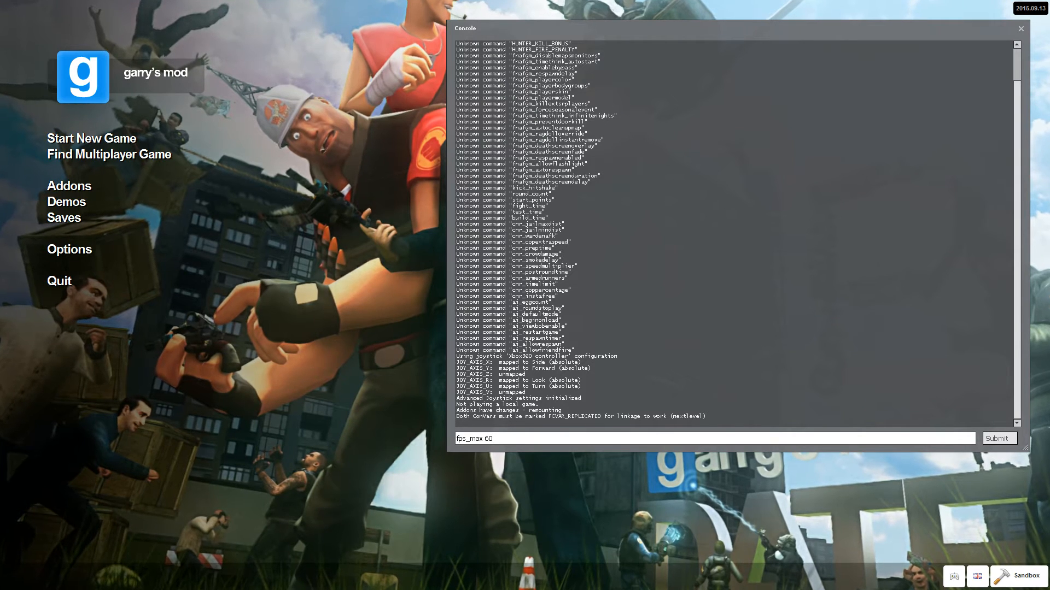
{"action": "left_click", "coordinate": [998, 438]}
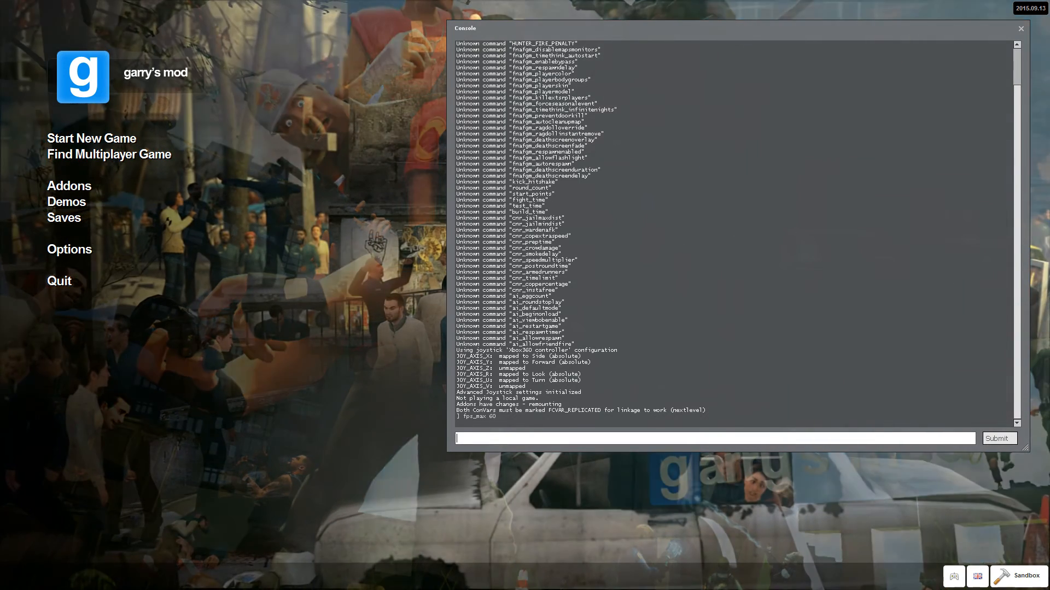
Submit fps_max 100000, then fps_max 60, and close the console window.
{"action": "type", "text": "fps"}
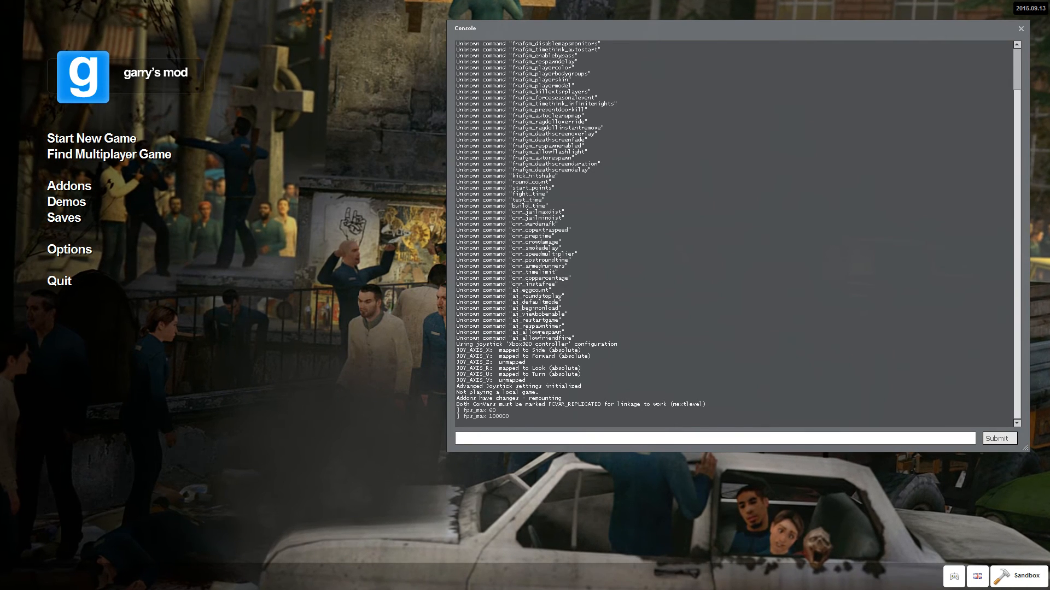
{"action": "type", "text": "fpd"}
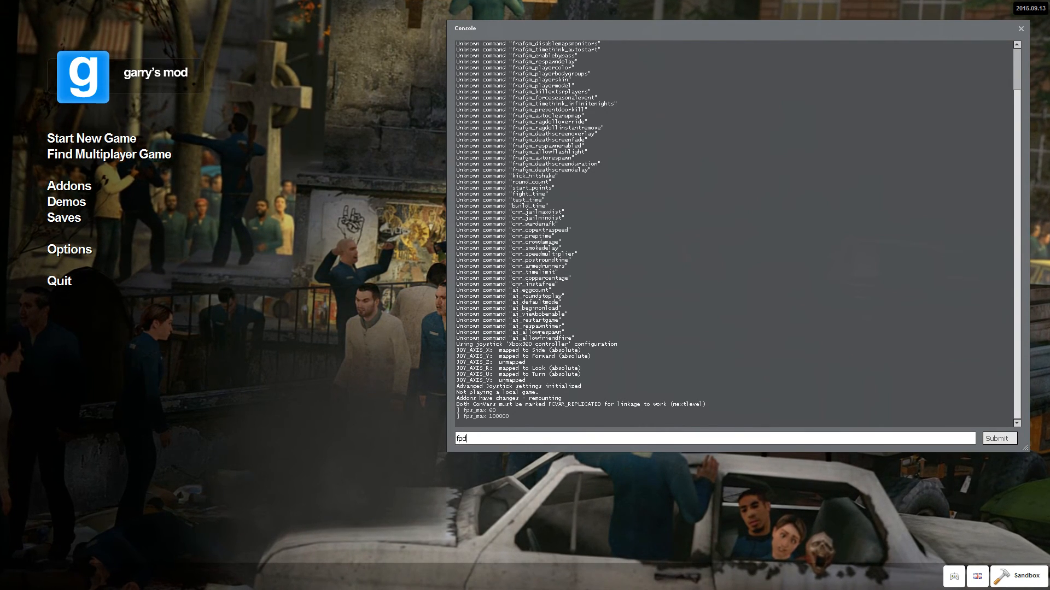
{"action": "type", "text": "fps_max"}
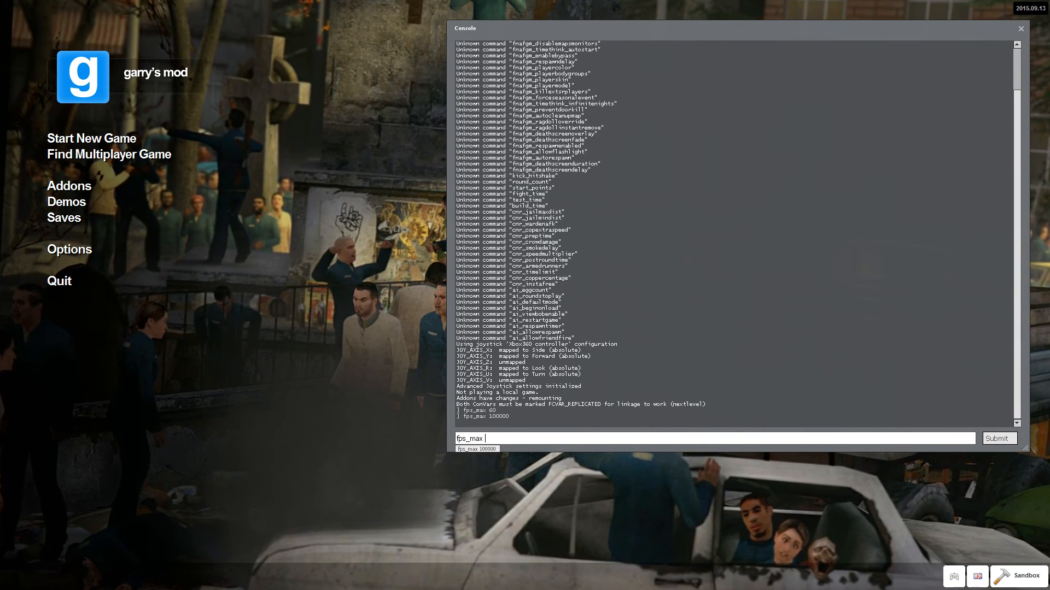
{"action": "type", "text": "6"}
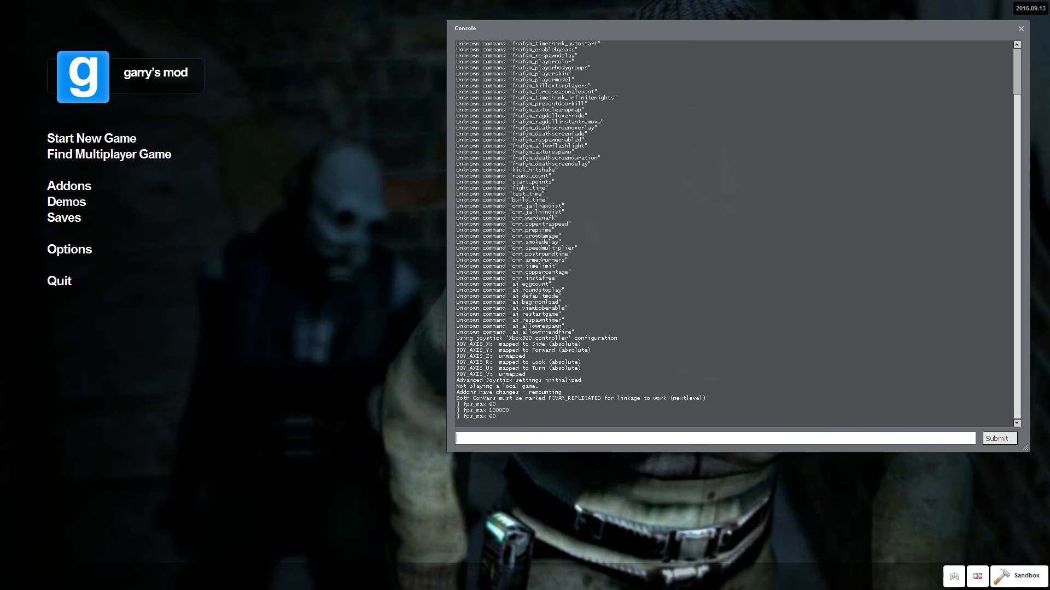
{"action": "left_click", "coordinate": [1019, 28]}
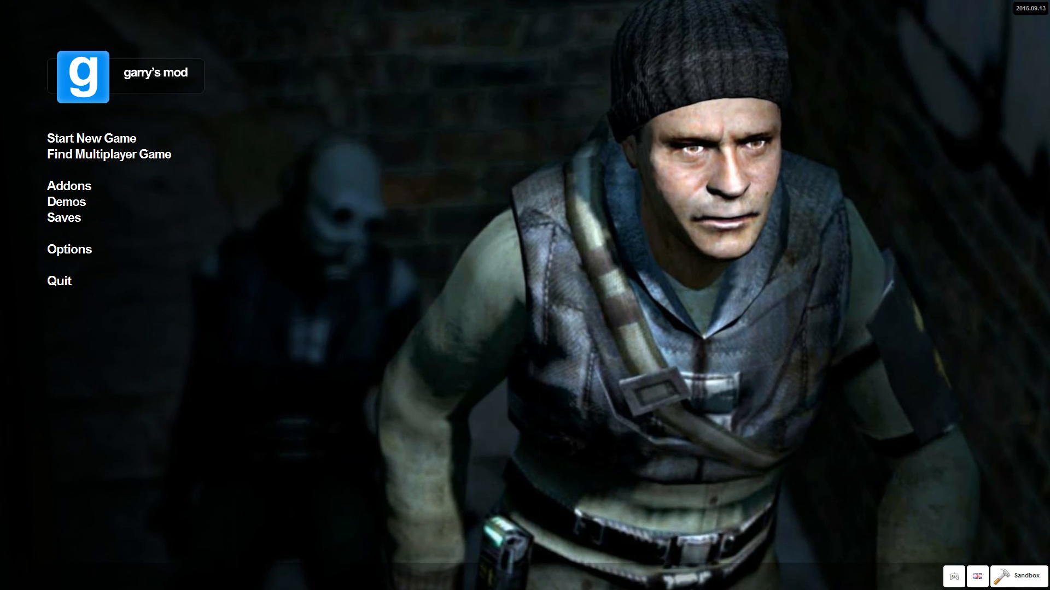